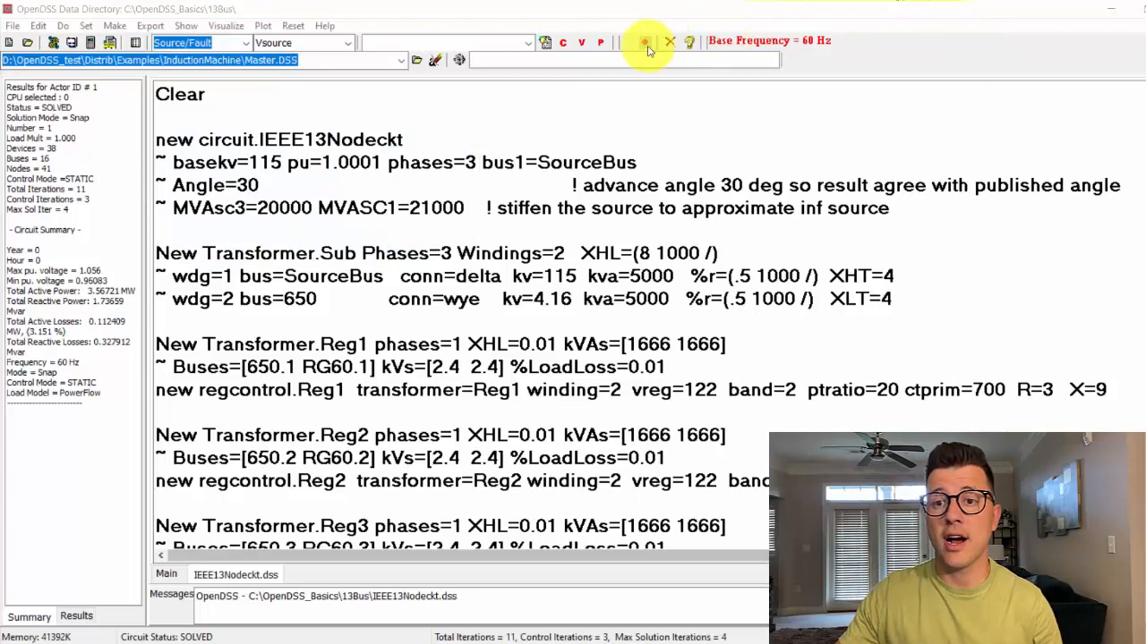
Browse the Show reports list, then bring up the Export options for voltages.
click(186, 25)
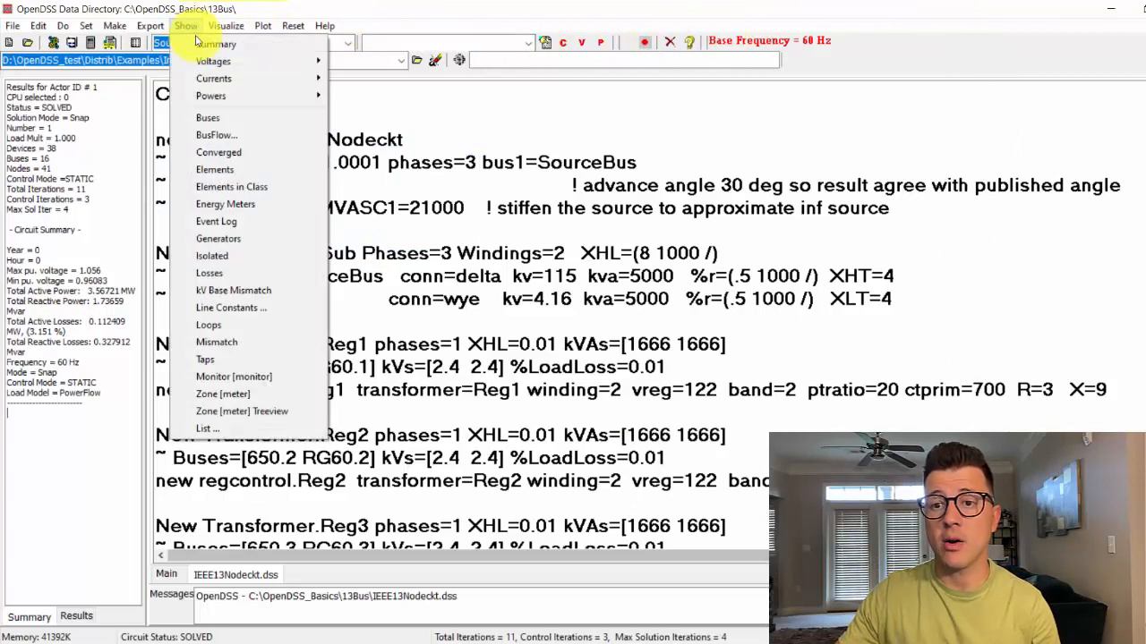
mouse_move(213, 60)
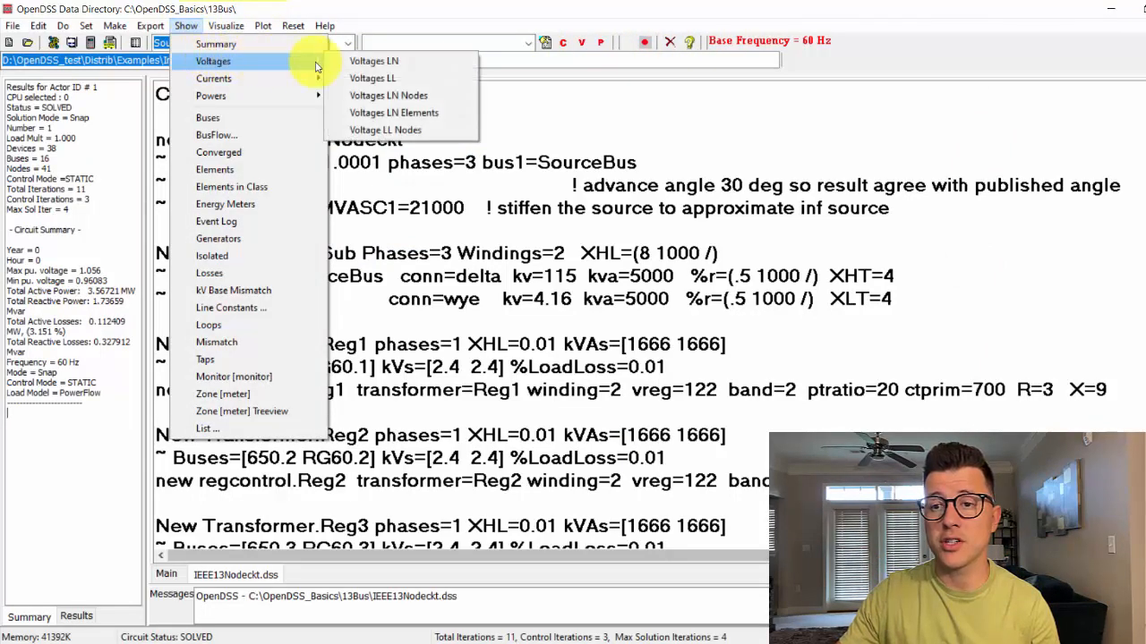
mouse_move(373, 61)
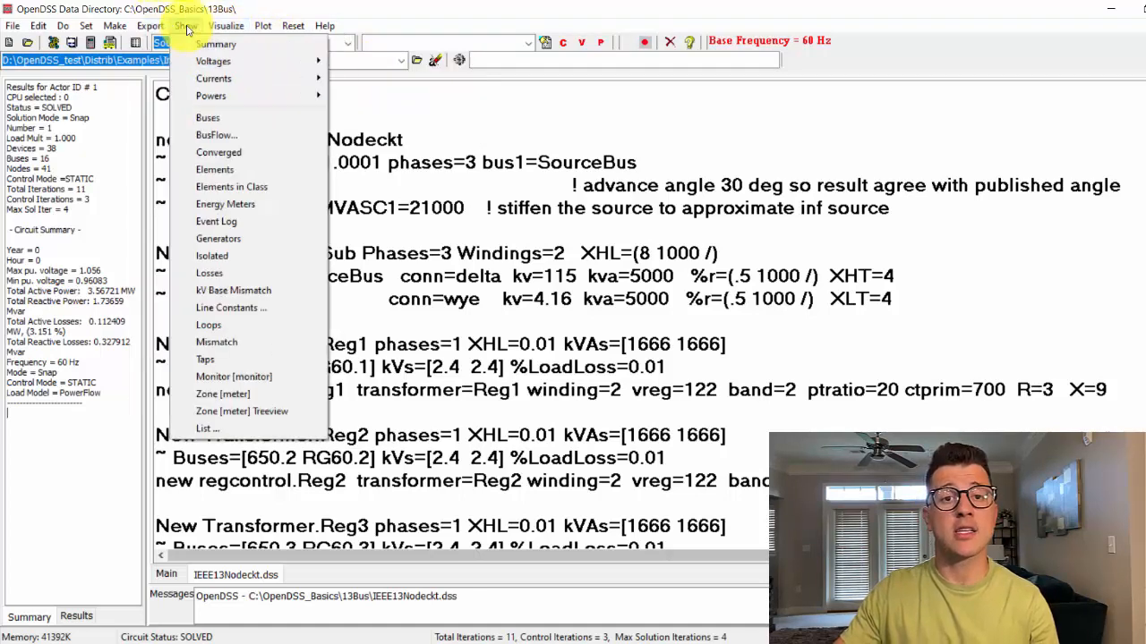
click(150, 26)
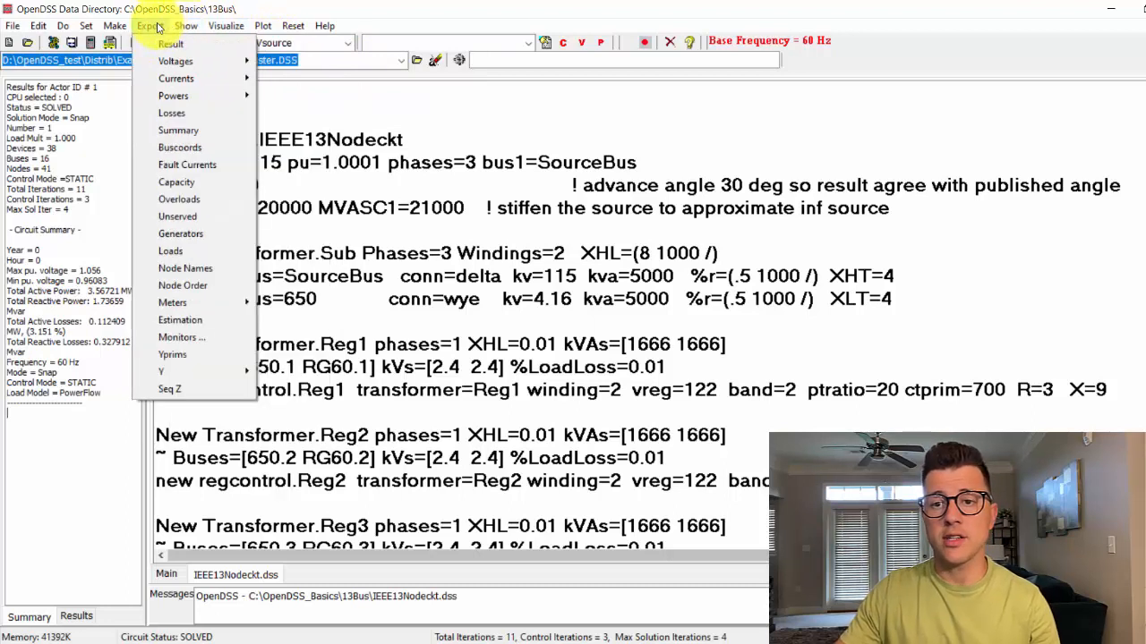
mouse_move(175, 60)
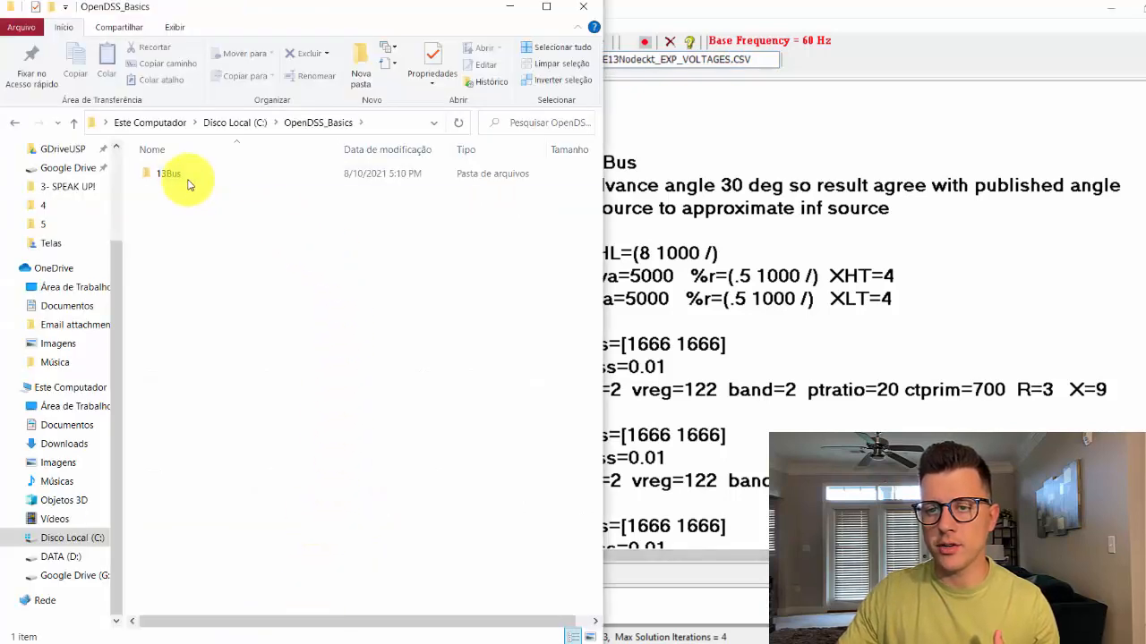
Open the 13Bus folder and select the exported voltages CSV file.
double_click(168, 173)
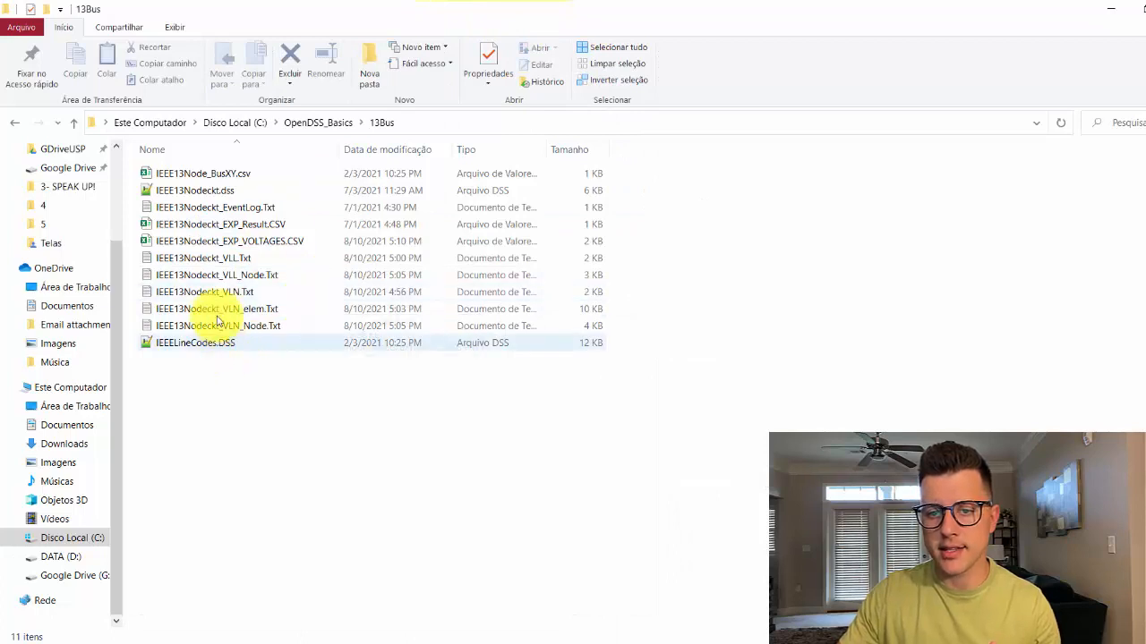
click(194, 190)
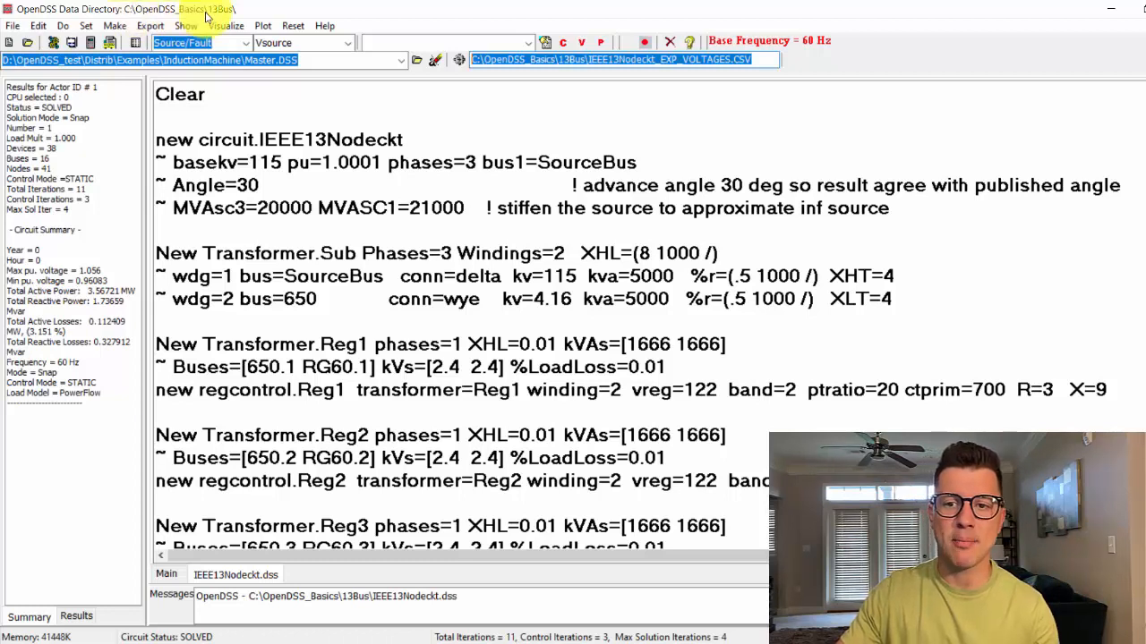
mouse_move(191, 19)
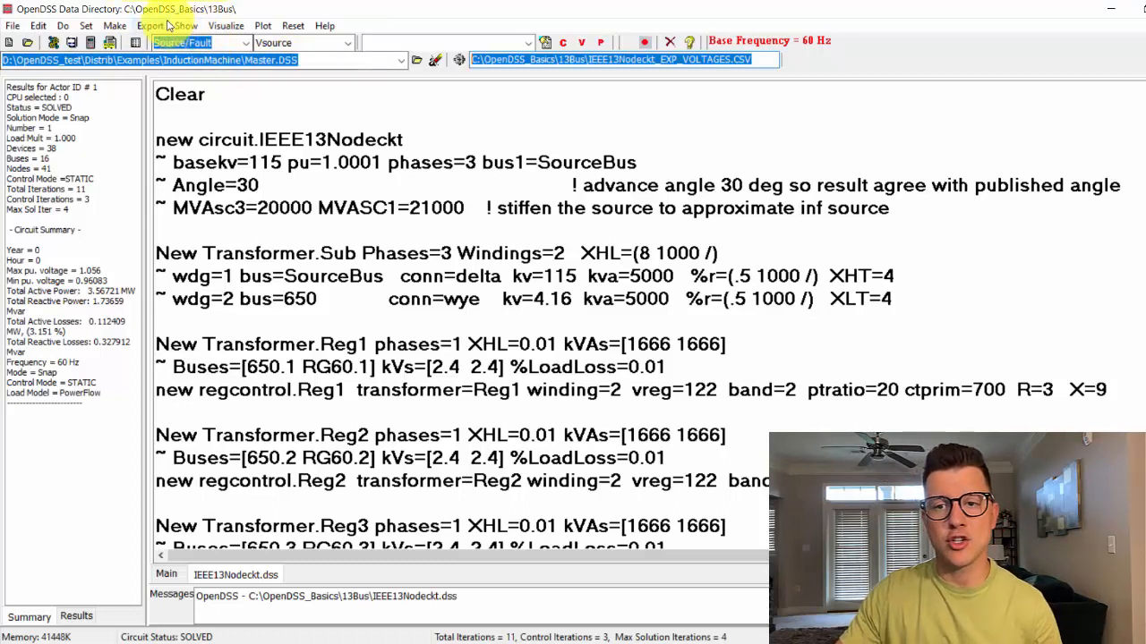
Select the IEEE 13-node script text and bring up its right-click options.
double_click(430, 208)
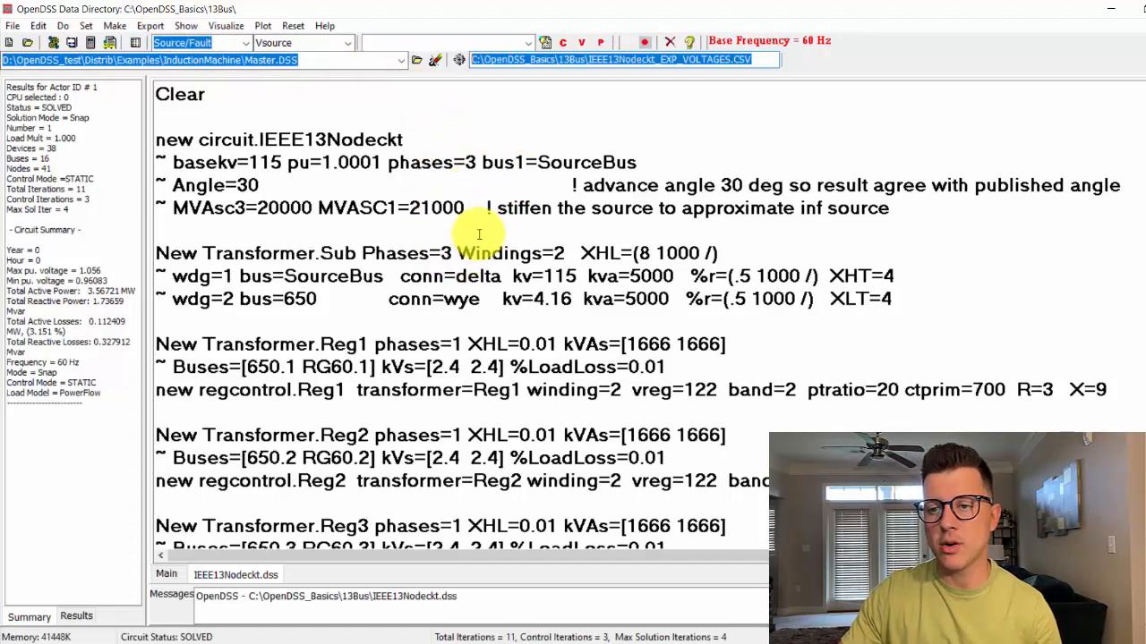
right_click(479, 234)
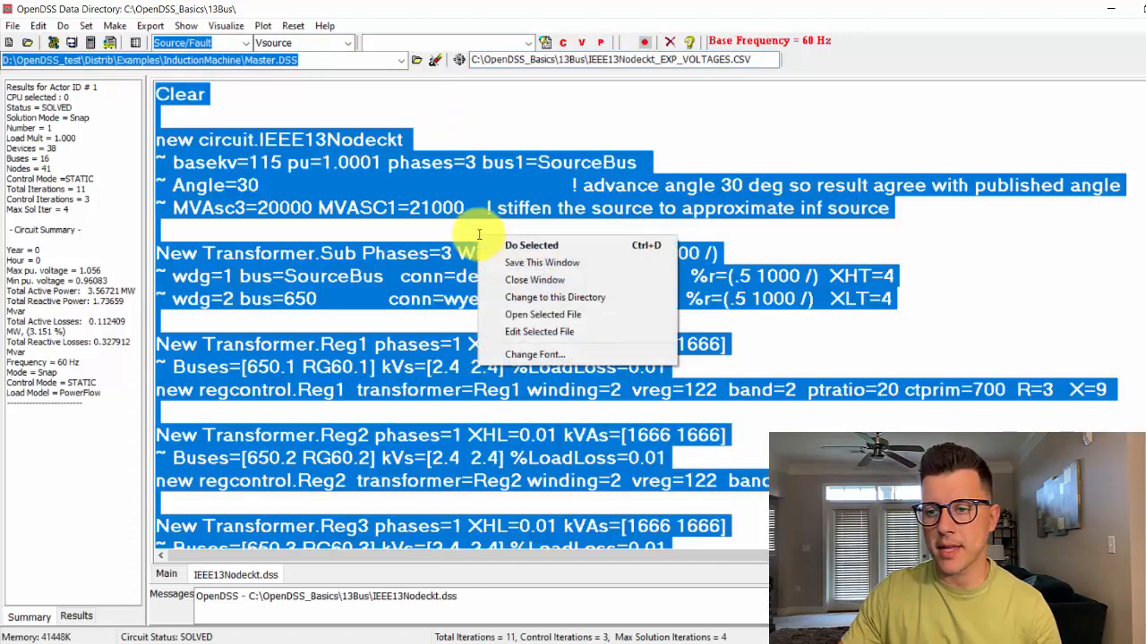
mouse_move(515, 262)
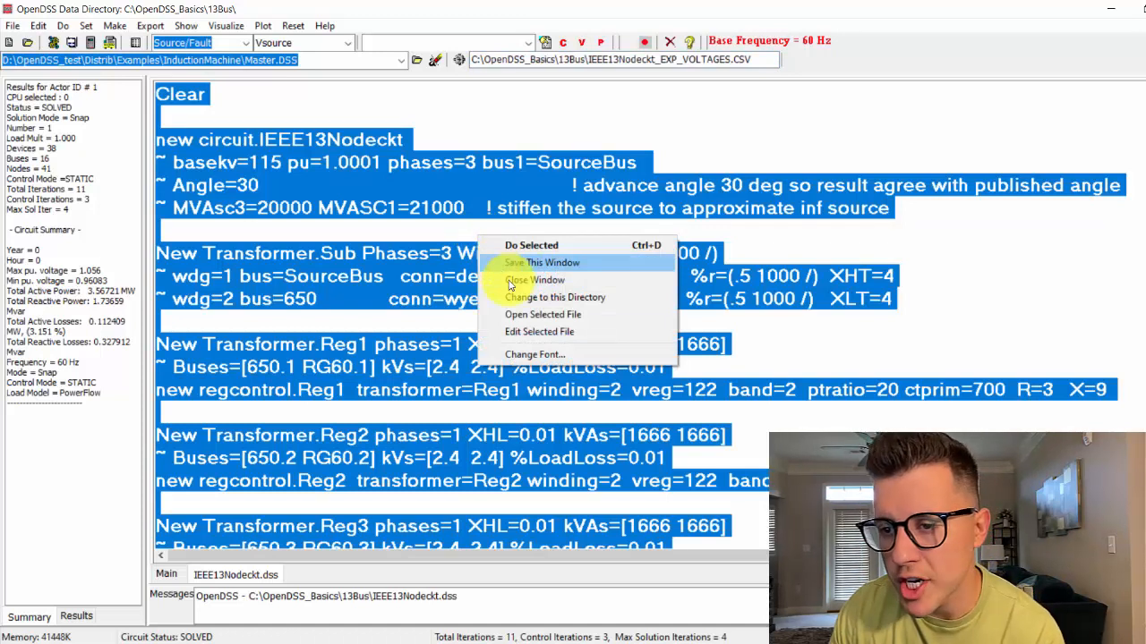
mouse_move(555, 297)
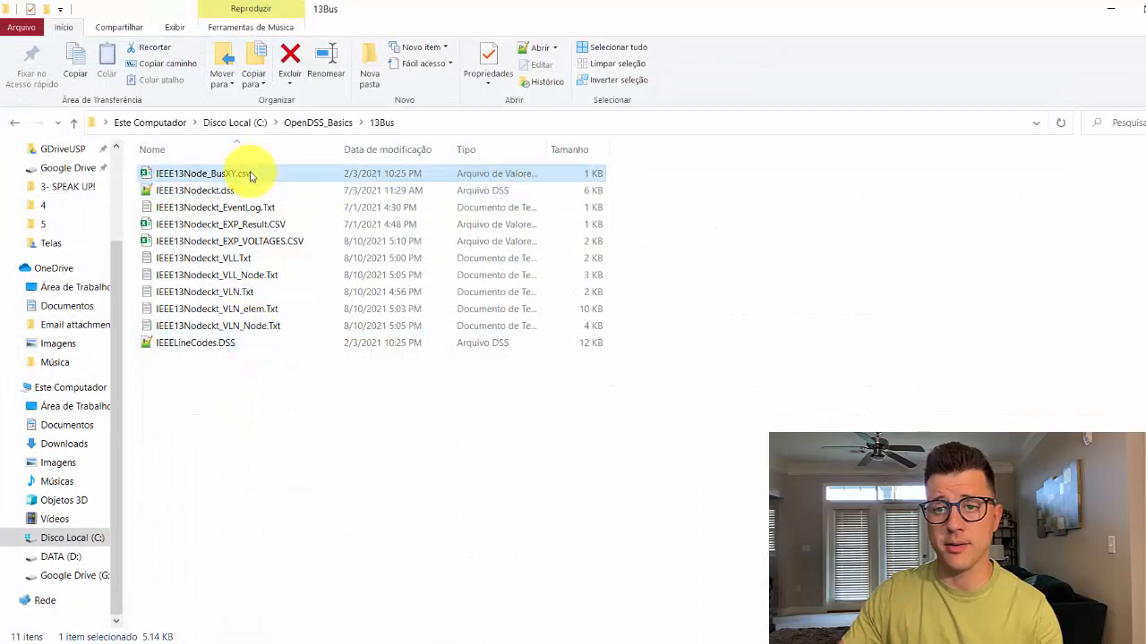
Dismiss the Excel activation notice, re-export voltages, and sort 13Bus files by modification date.
double_click(203, 173)
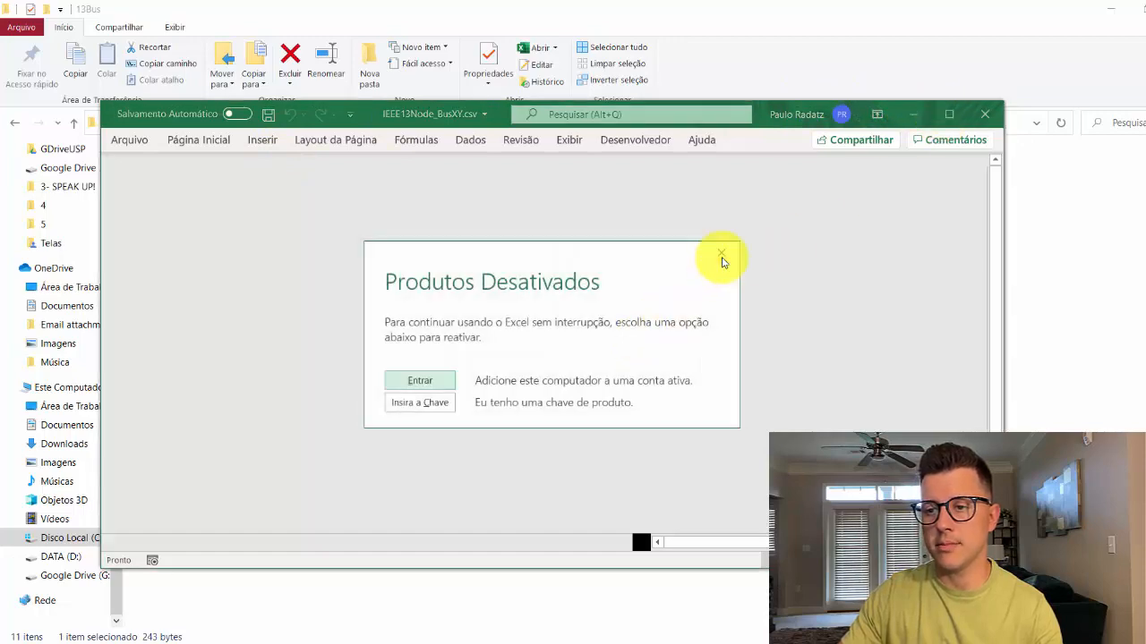
click(722, 254)
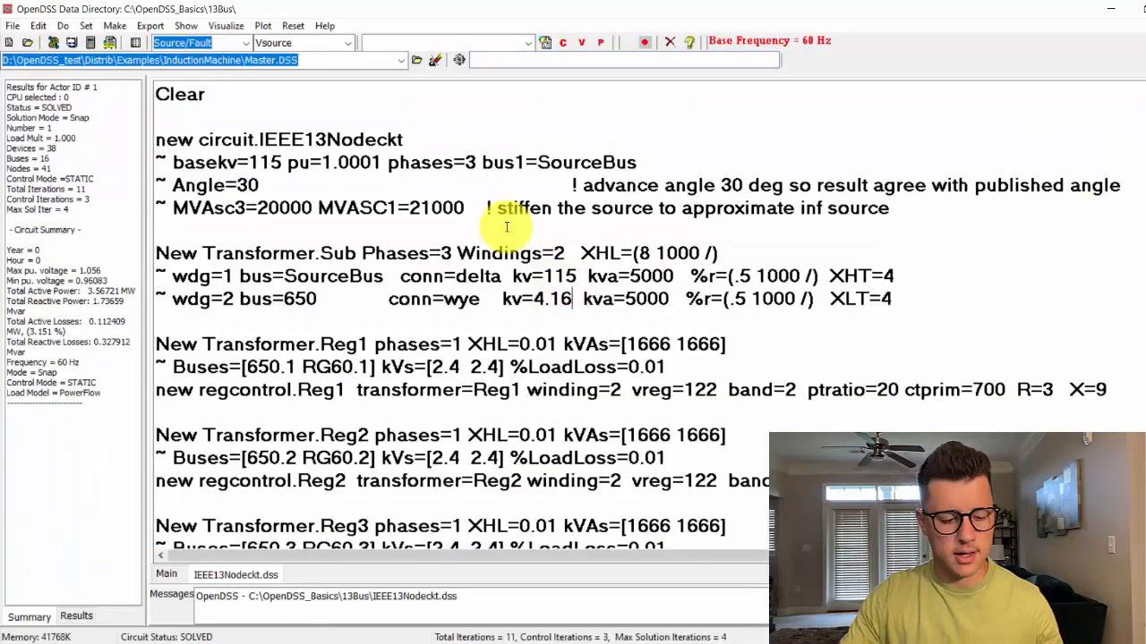
click(149, 25)
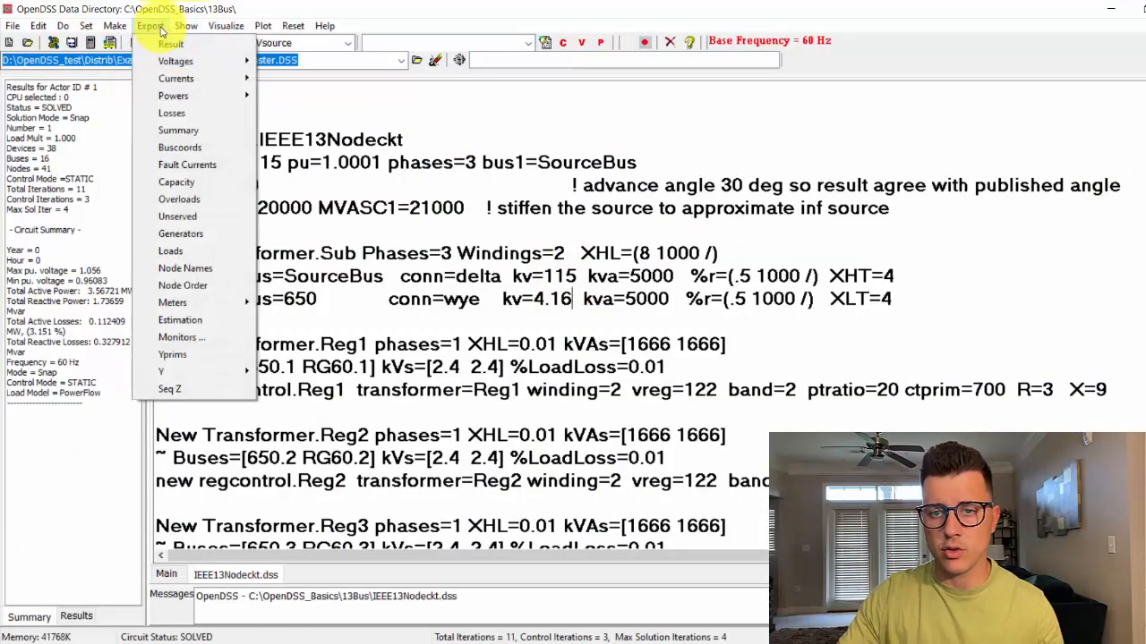
click(175, 61)
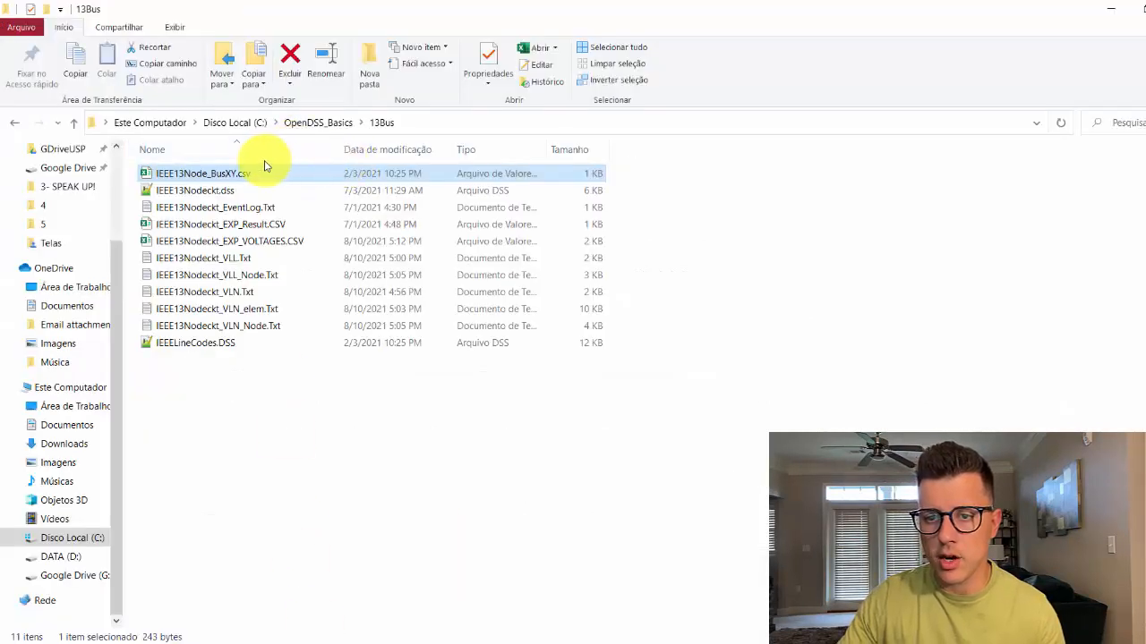
click(387, 150)
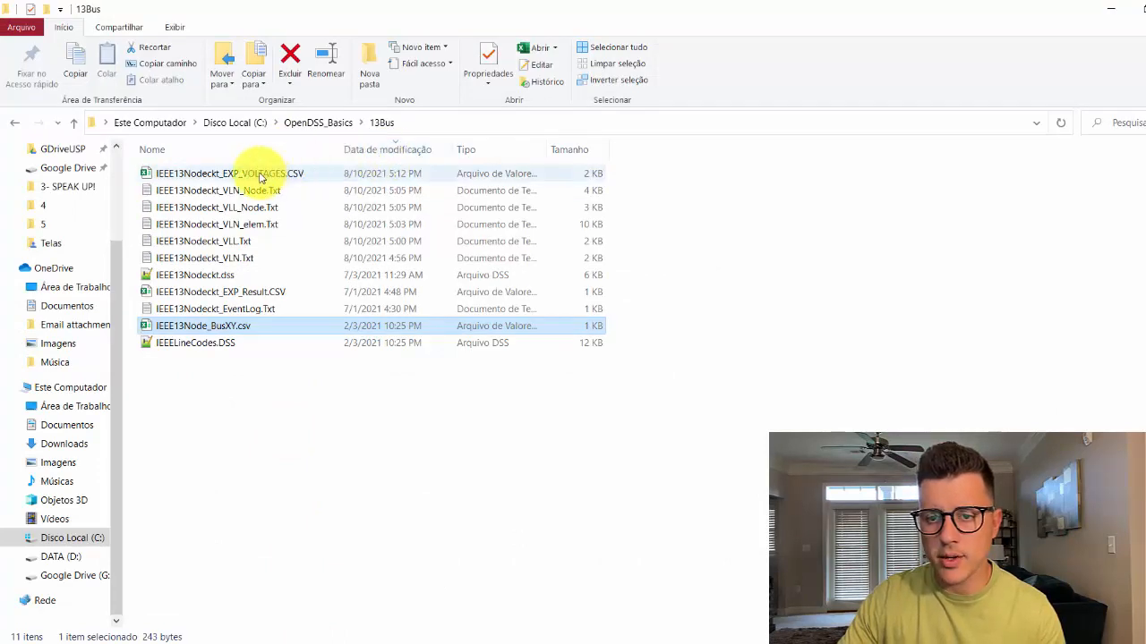
Open IEEE13Nodeckt_EXP_VOLTAGES.CSV in Excel to see per-bus magnitudes, angles and per-unit values.
double_click(229, 173)
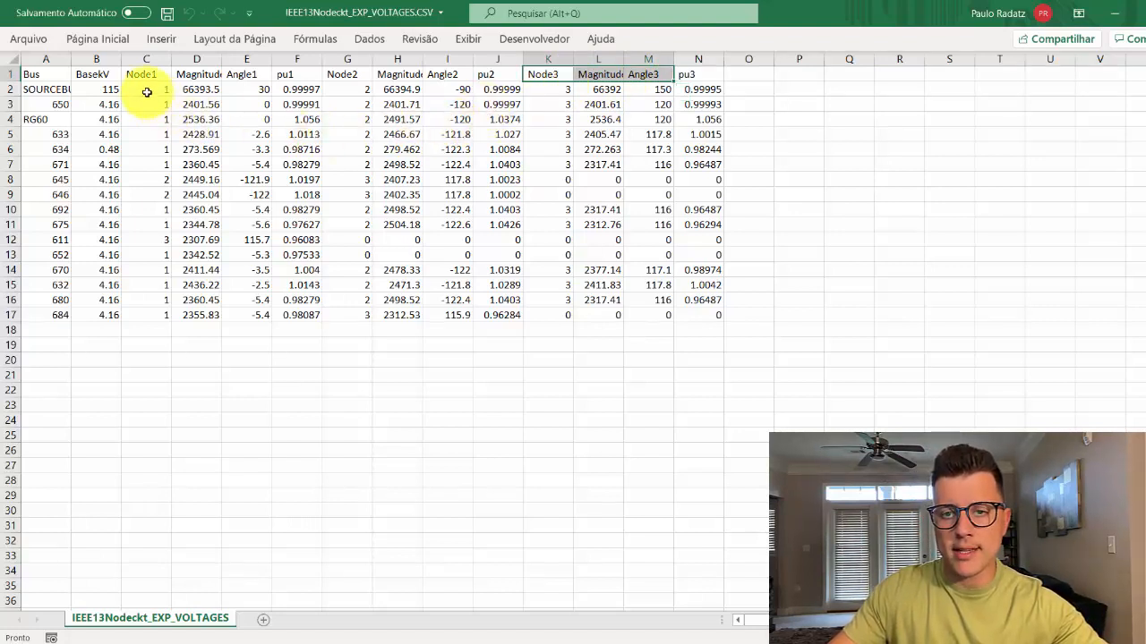
click(146, 74)
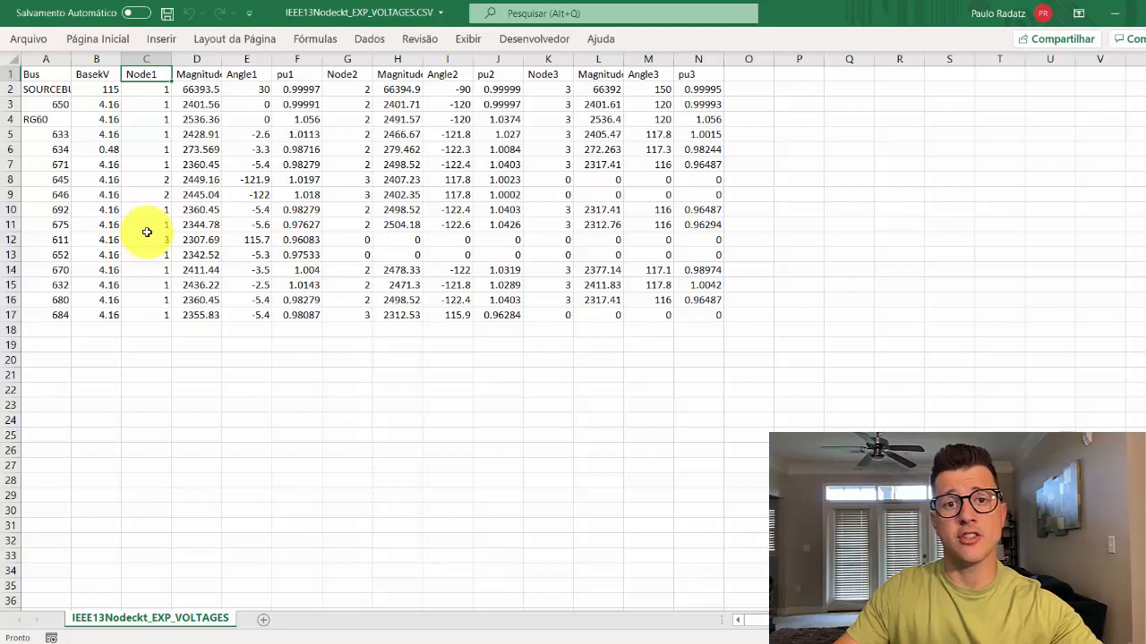
mouse_move(146, 250)
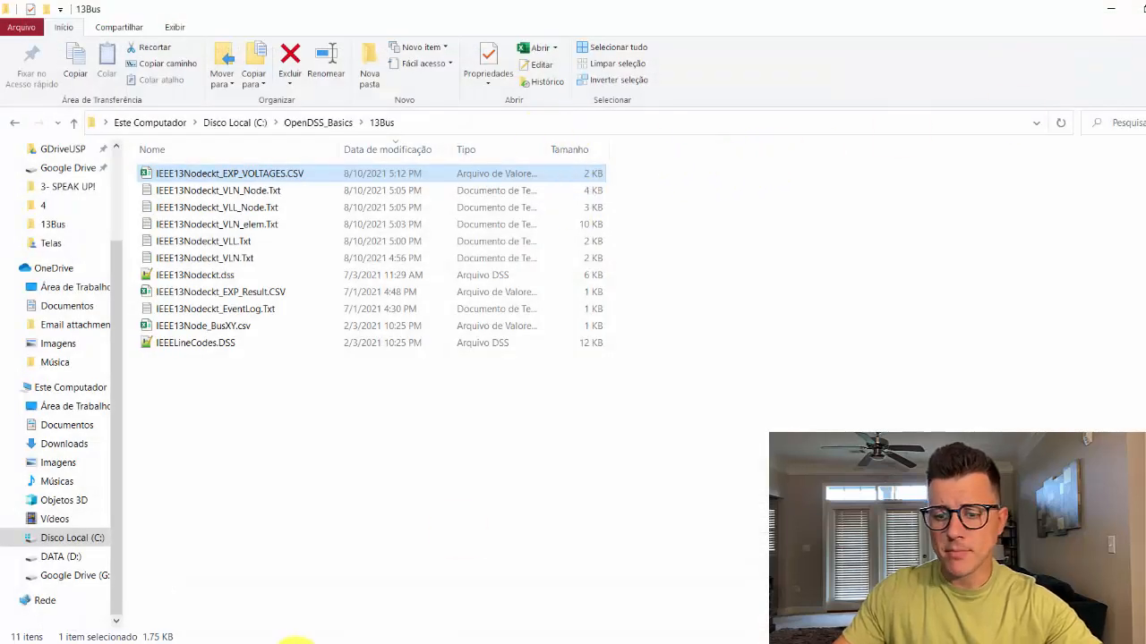
Export sequence voltages, view IEEE13Nodeckt_EXP_SEQVOLTAGES.CSV in Excel, then return to OpenDSS.
click(150, 25)
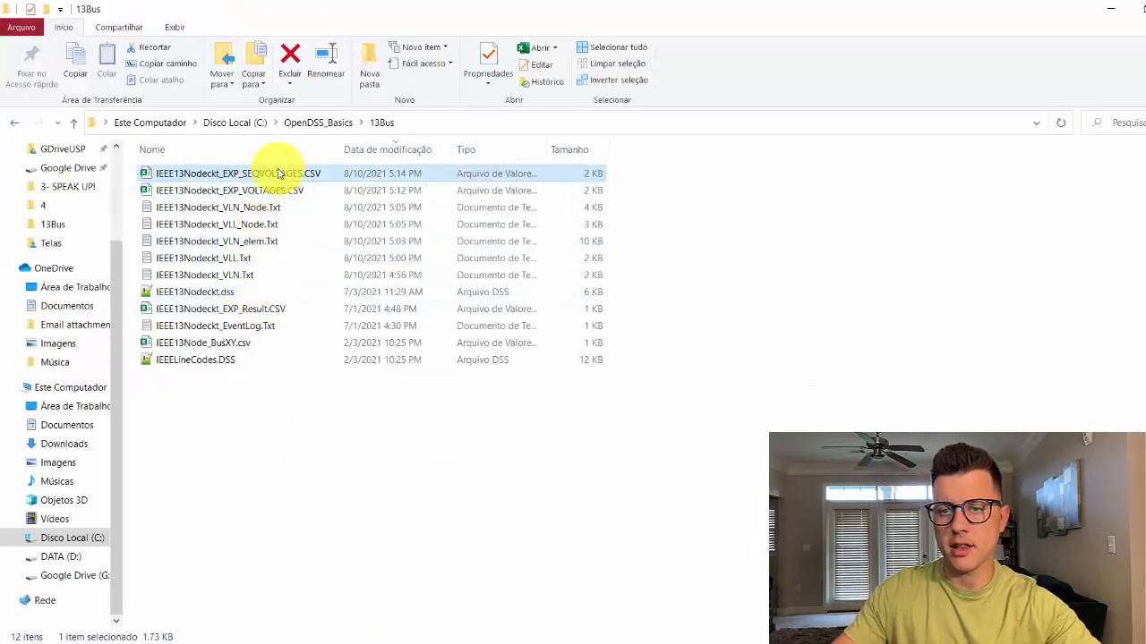
double_click(238, 173)
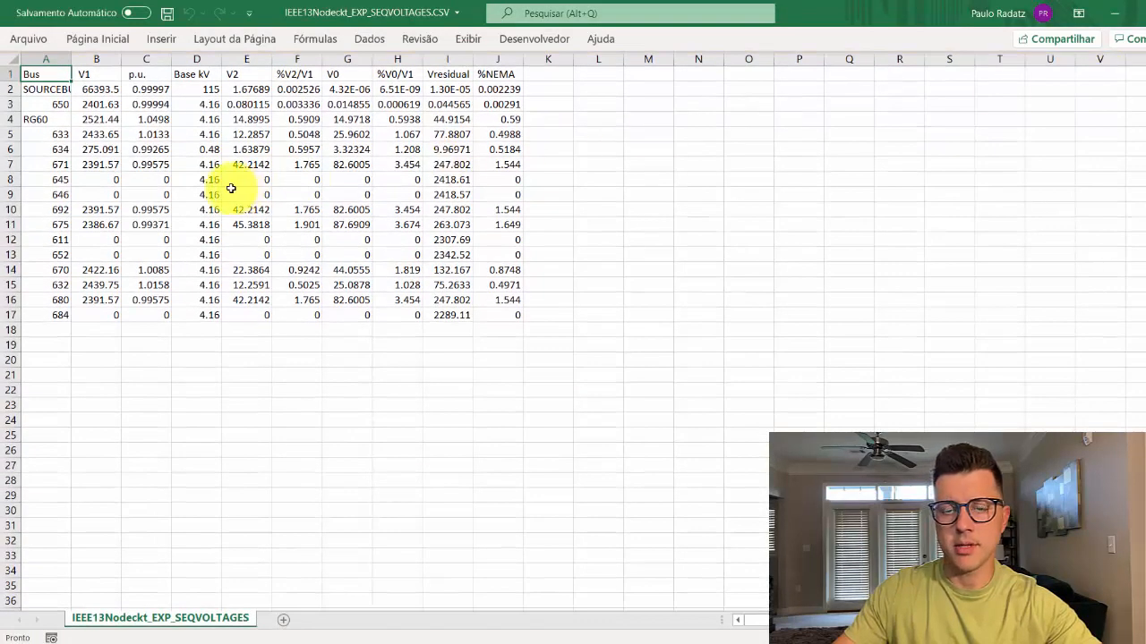
click(45, 75)
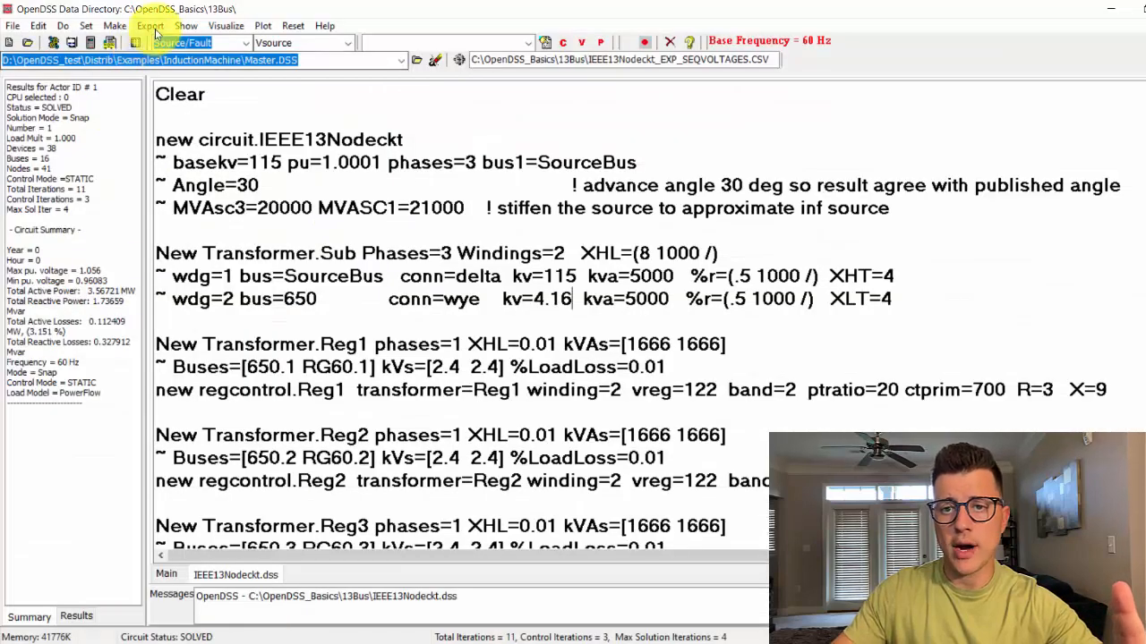
Display the Voltages LN report from OpenDSS in Notepad.
click(186, 25)
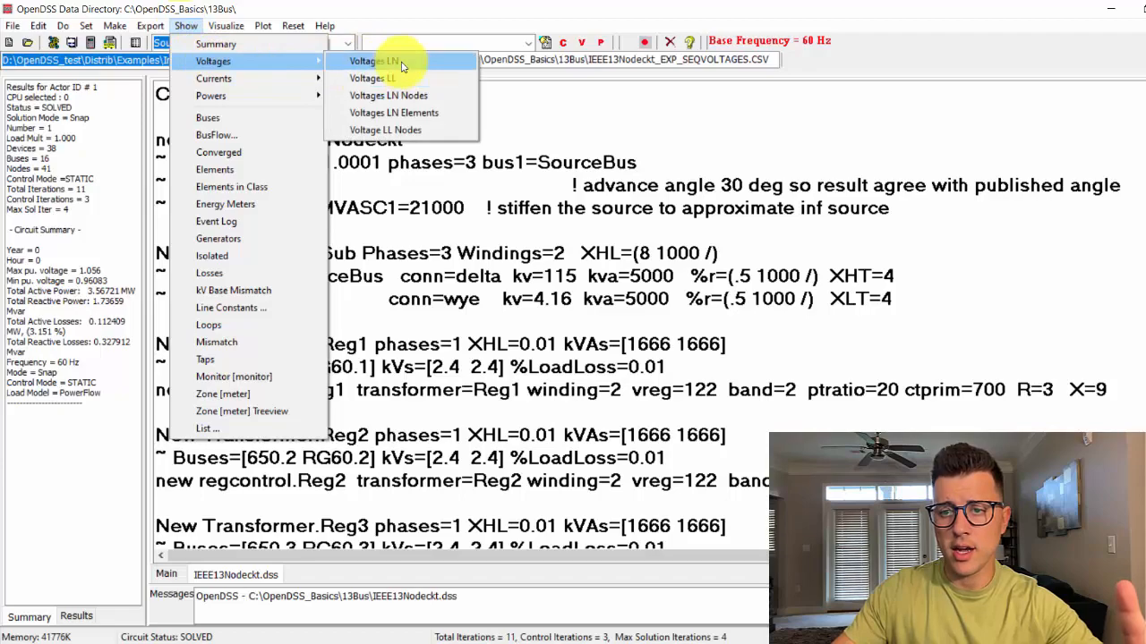
click(371, 60)
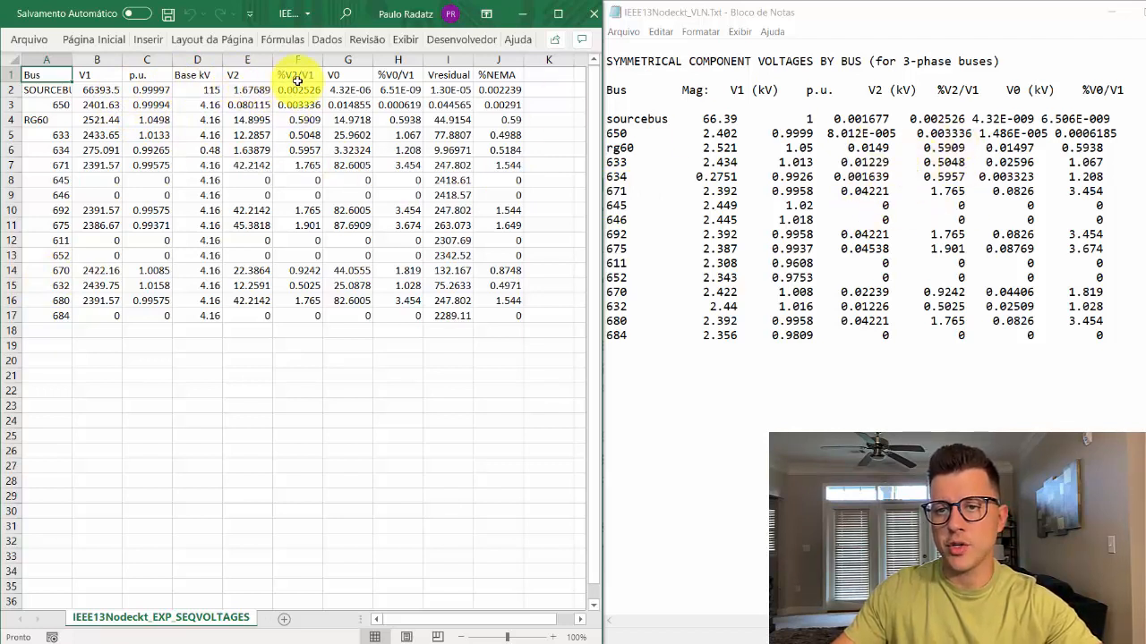
click(448, 89)
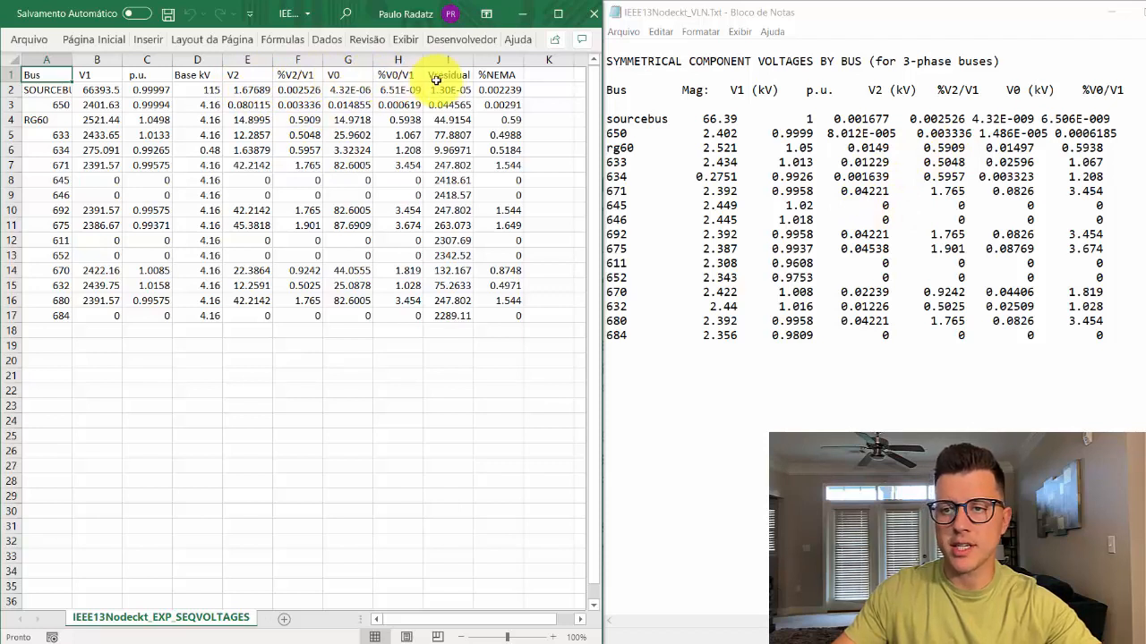
click(497, 75)
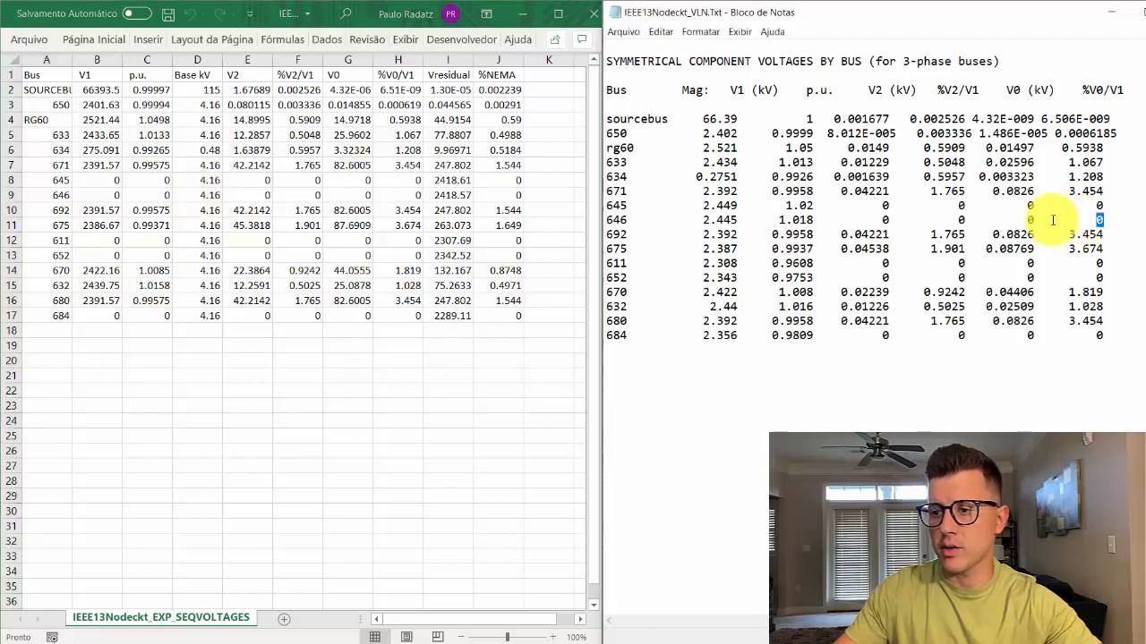
Highlight bus 646's %V0/V1 value in the Notepad voltage report.
drag(626, 205, 1105, 220)
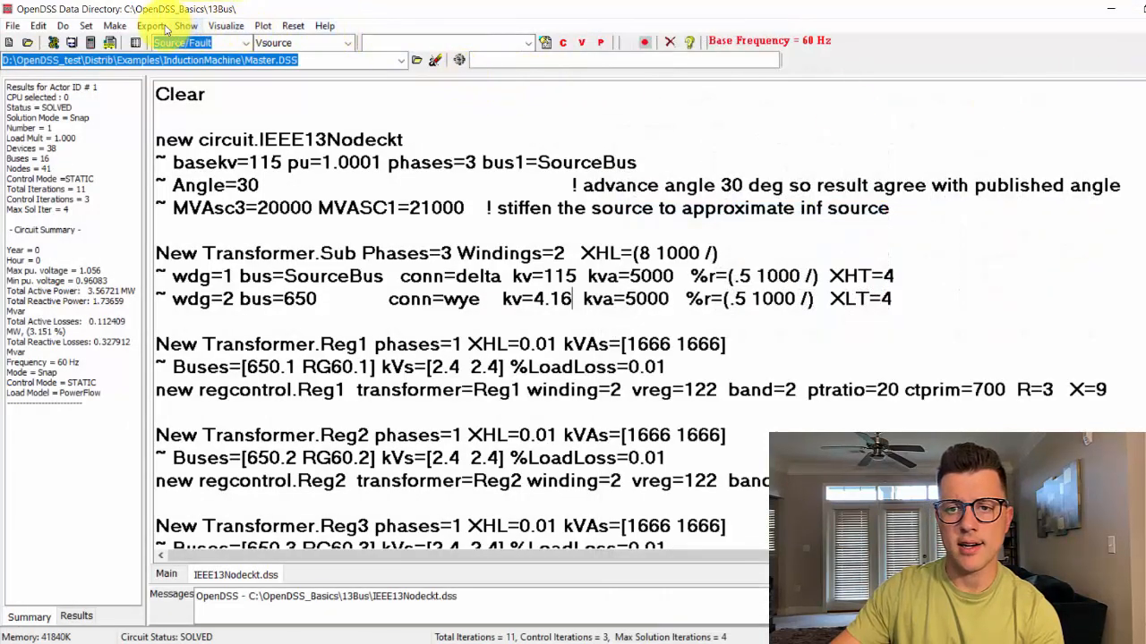
Bring up OpenDSS's Export options to reach the 13Bus result files.
click(150, 25)
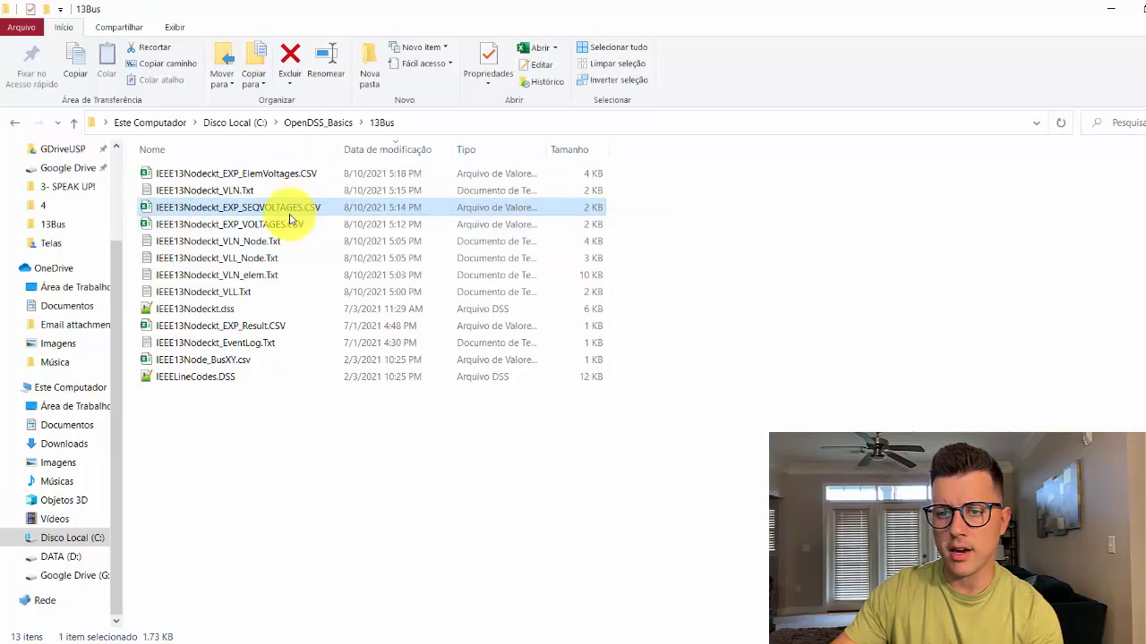
Pick among the 13Bus exports and open IEEE13Nodeckt_EXP_ElemVoltages.CSV in Excel.
click(235, 173)
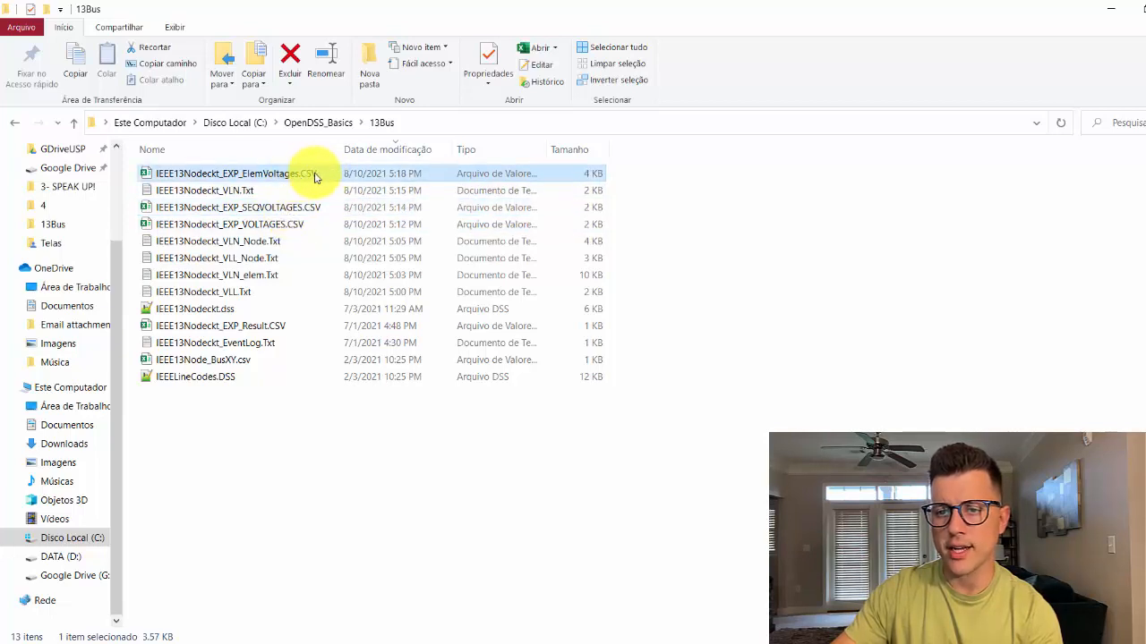
mouse_move(240, 191)
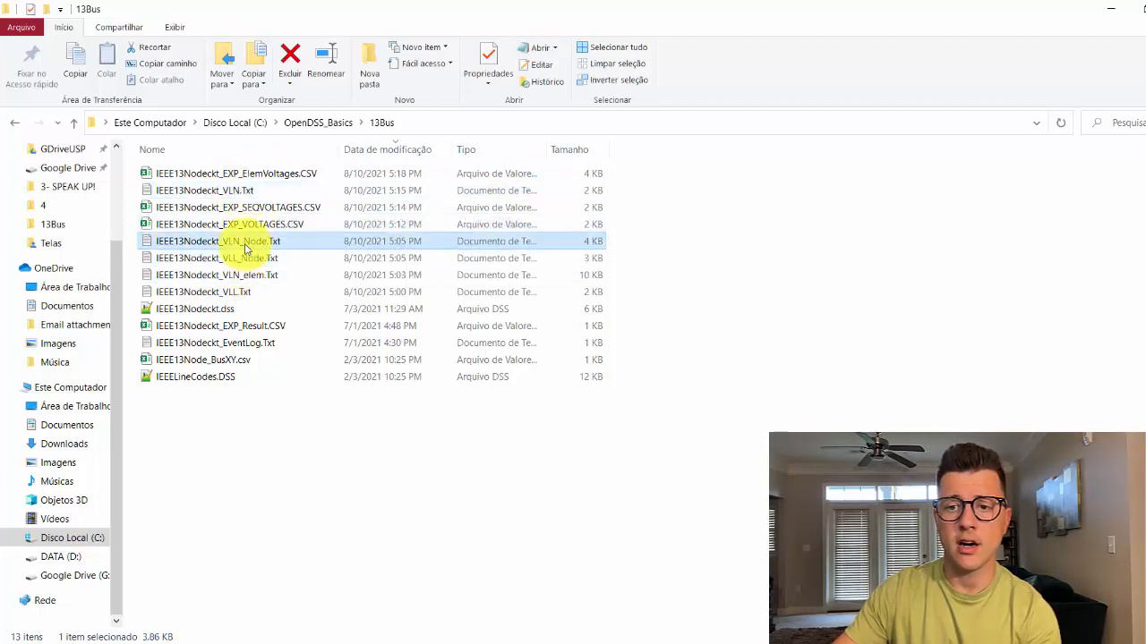
click(204, 190)
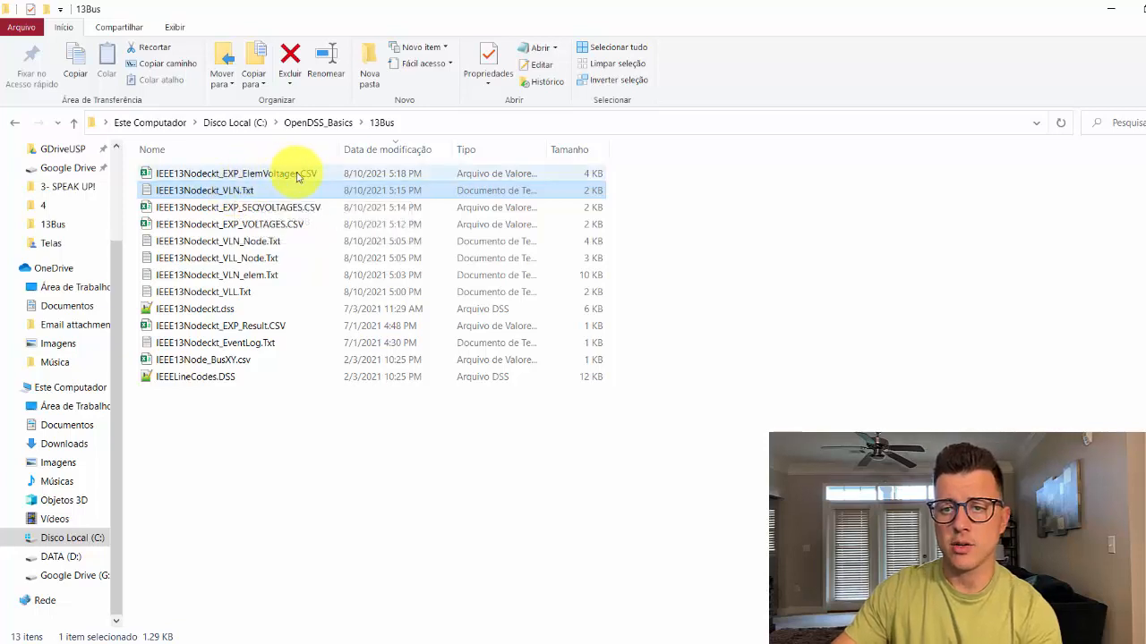
double_click(236, 173)
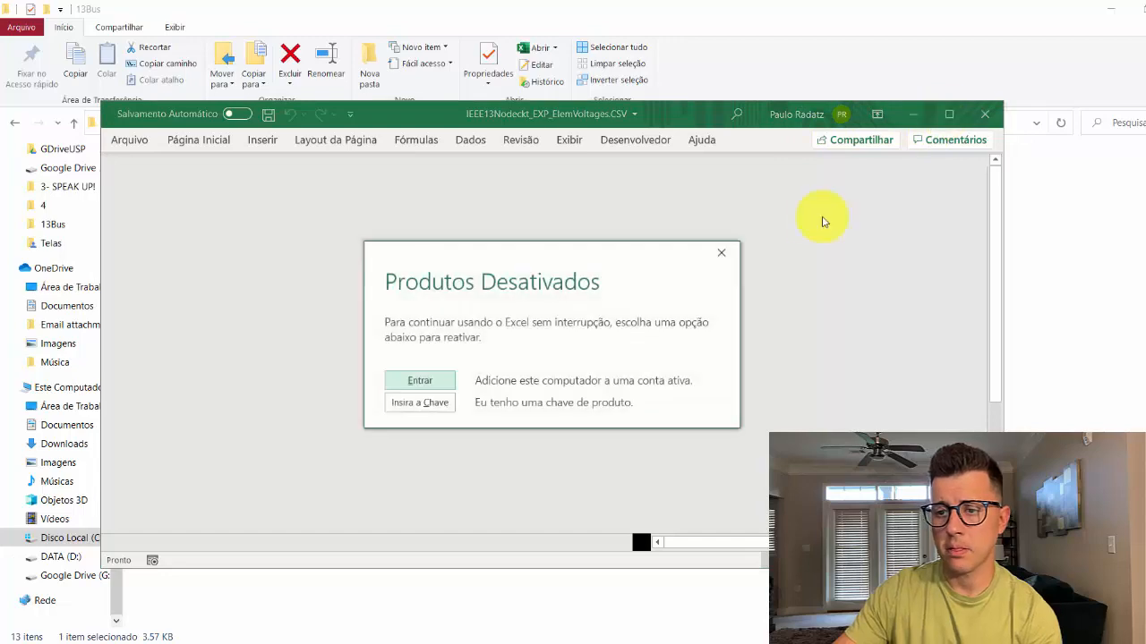
Dismiss the Produtos Desativados activation prompt and maximise the element voltages spreadsheet in Excel.
click(722, 253)
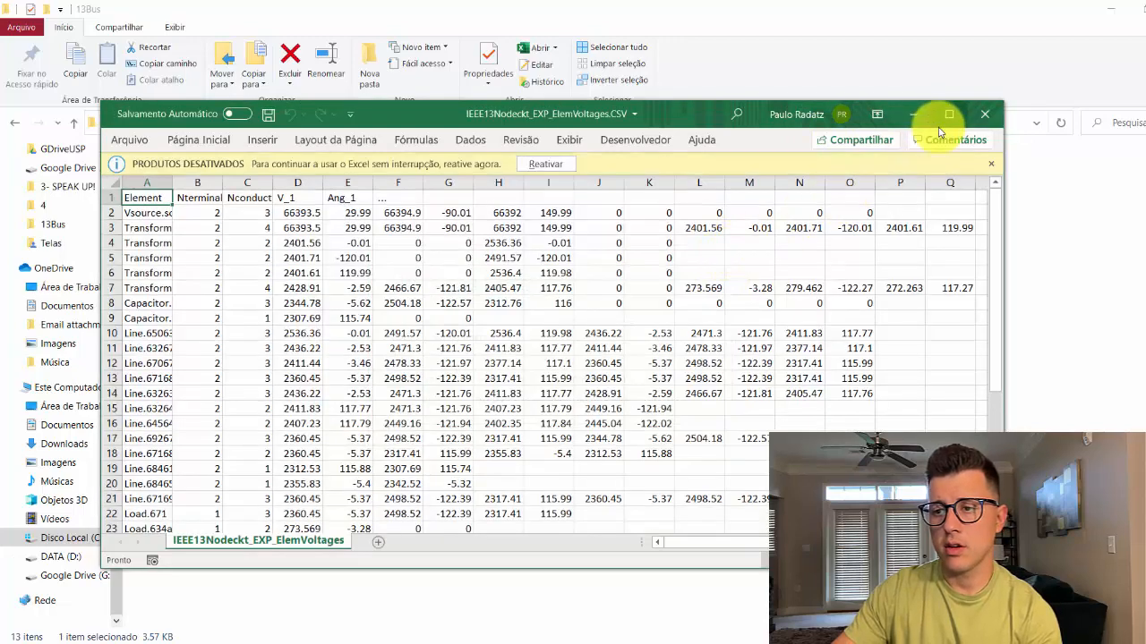
click(948, 115)
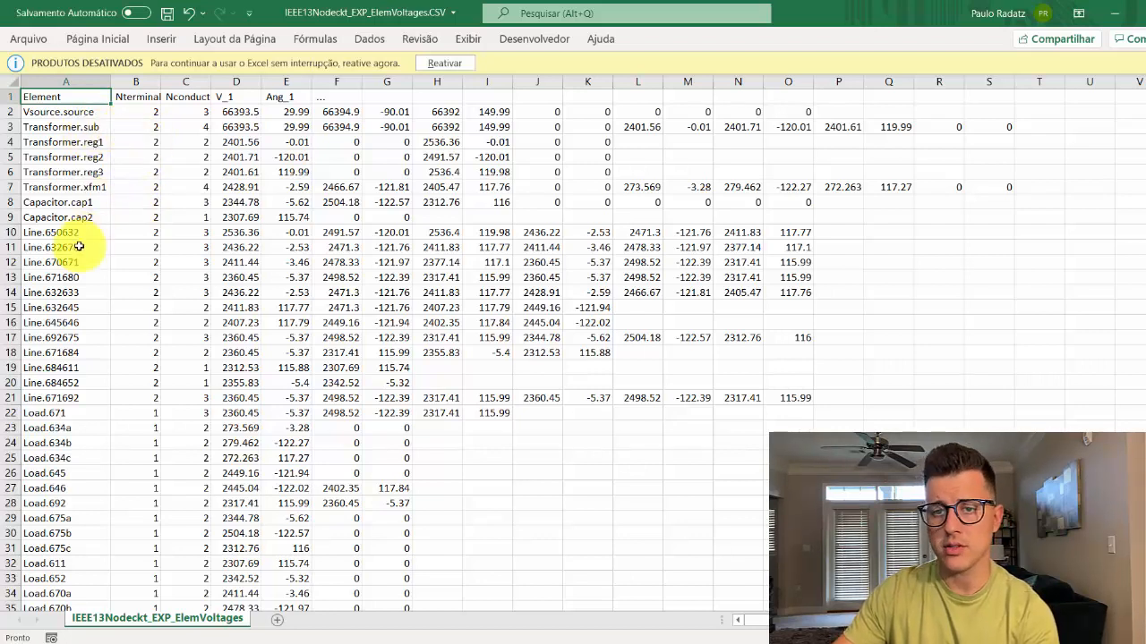
click(135, 232)
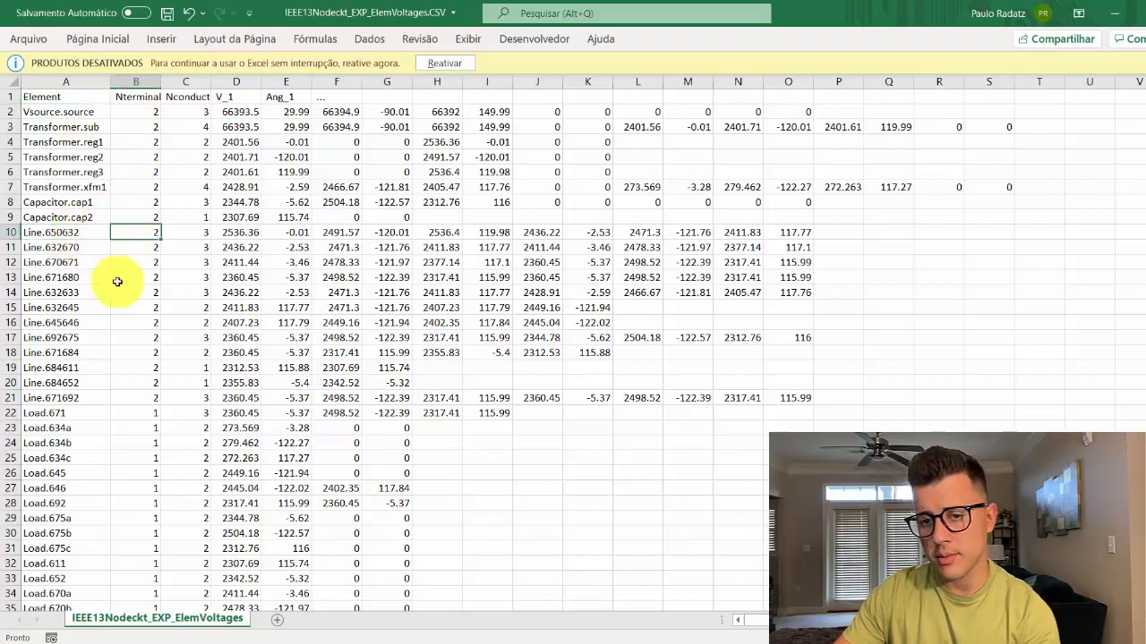
click(135, 413)
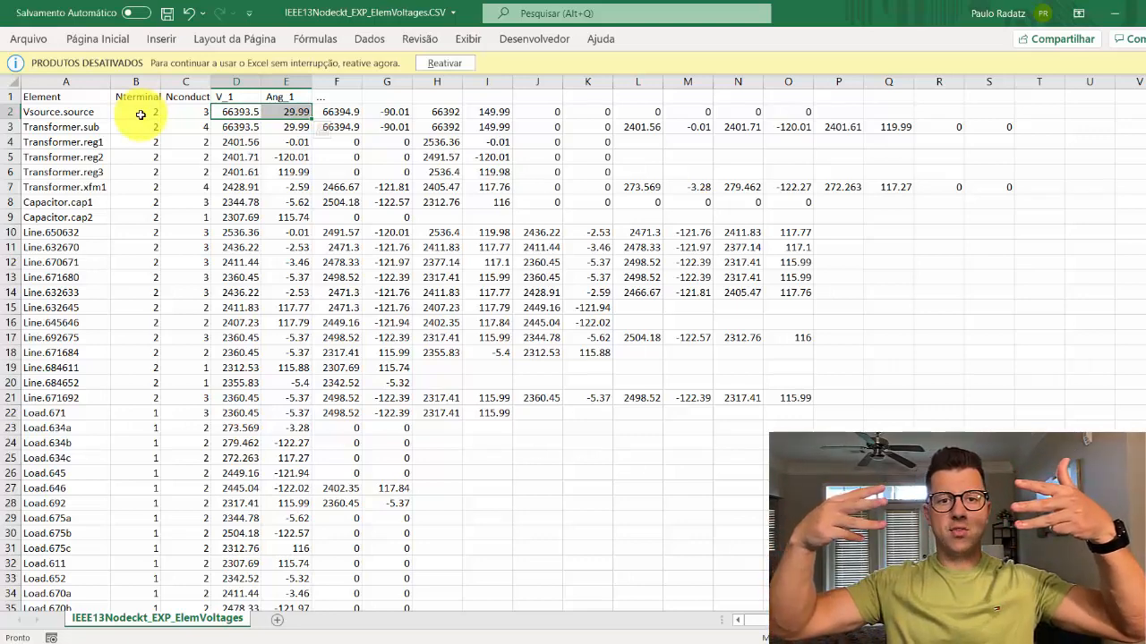
click(235, 111)
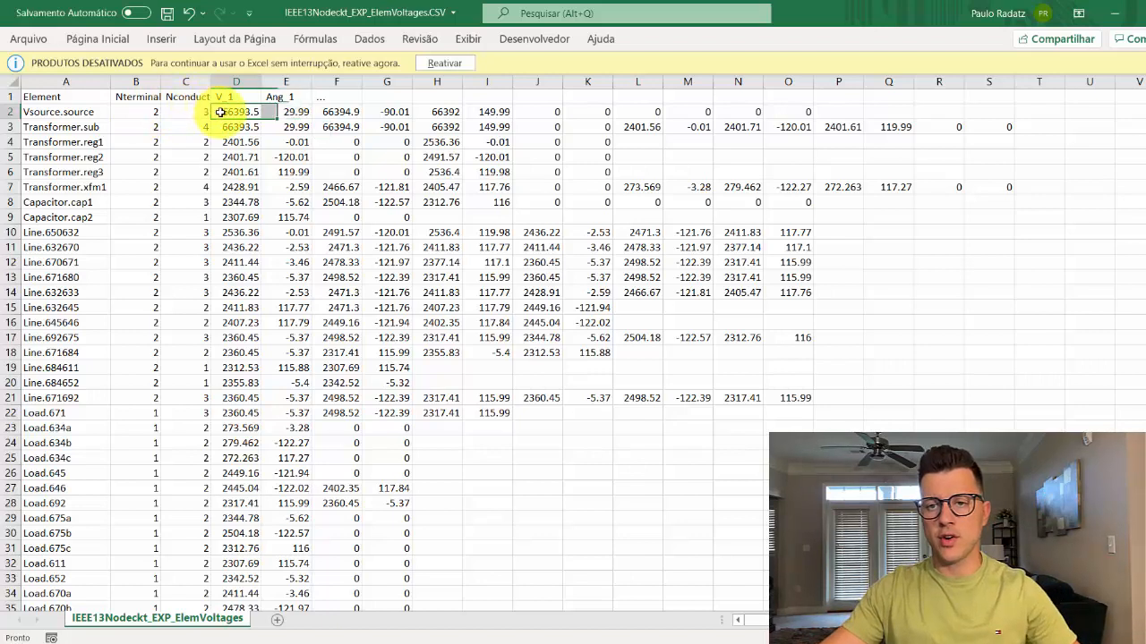
click(286, 111)
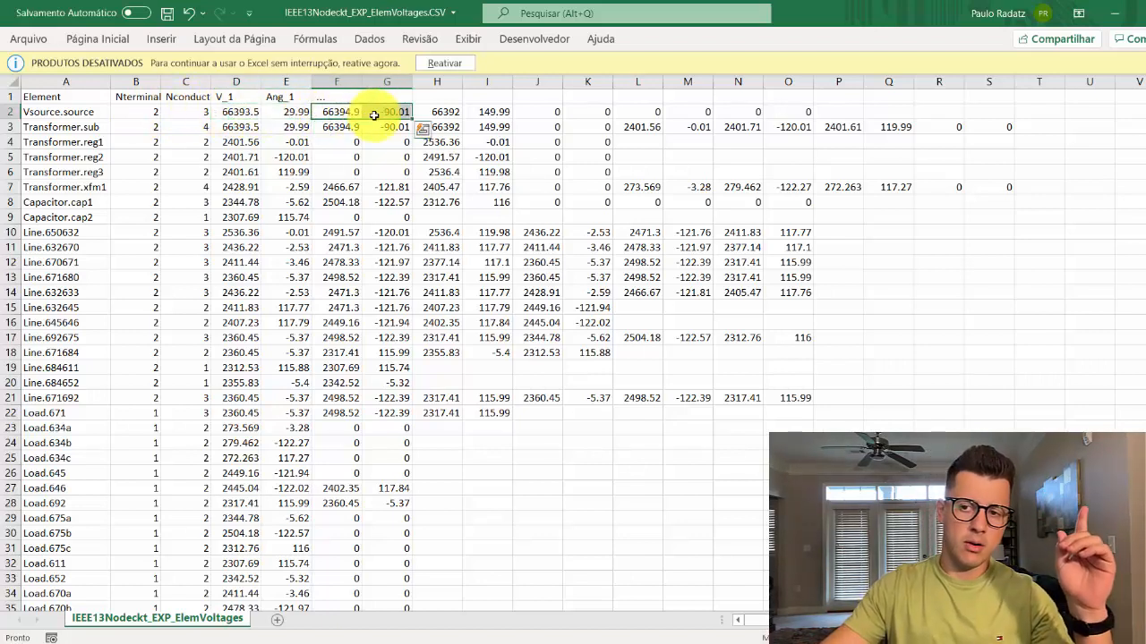
click(487, 111)
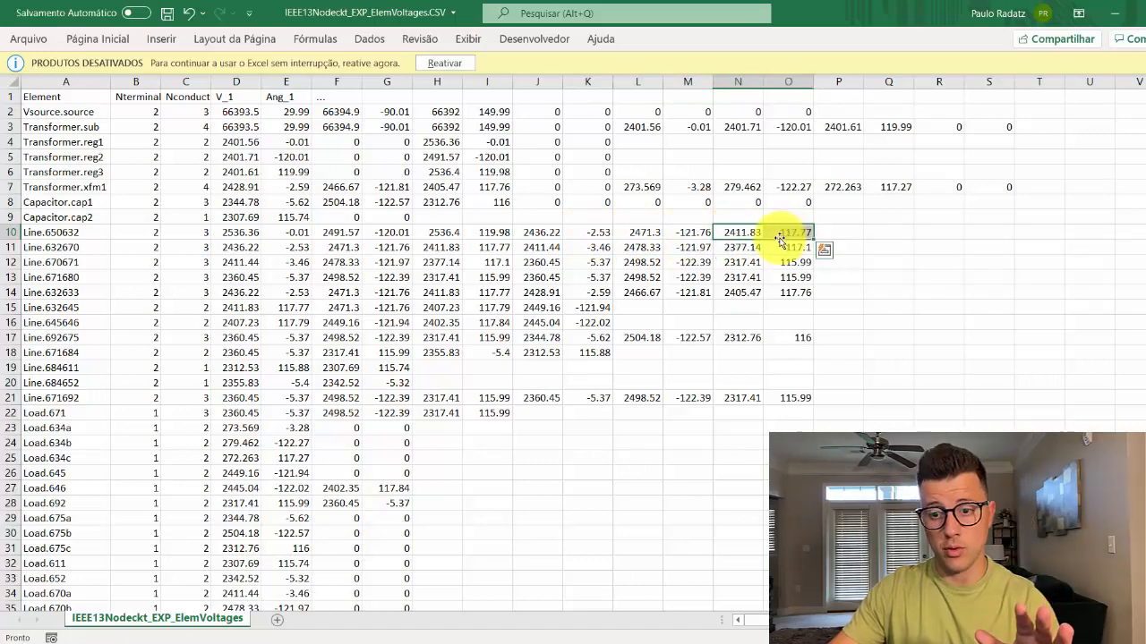
scroll(down, 3)
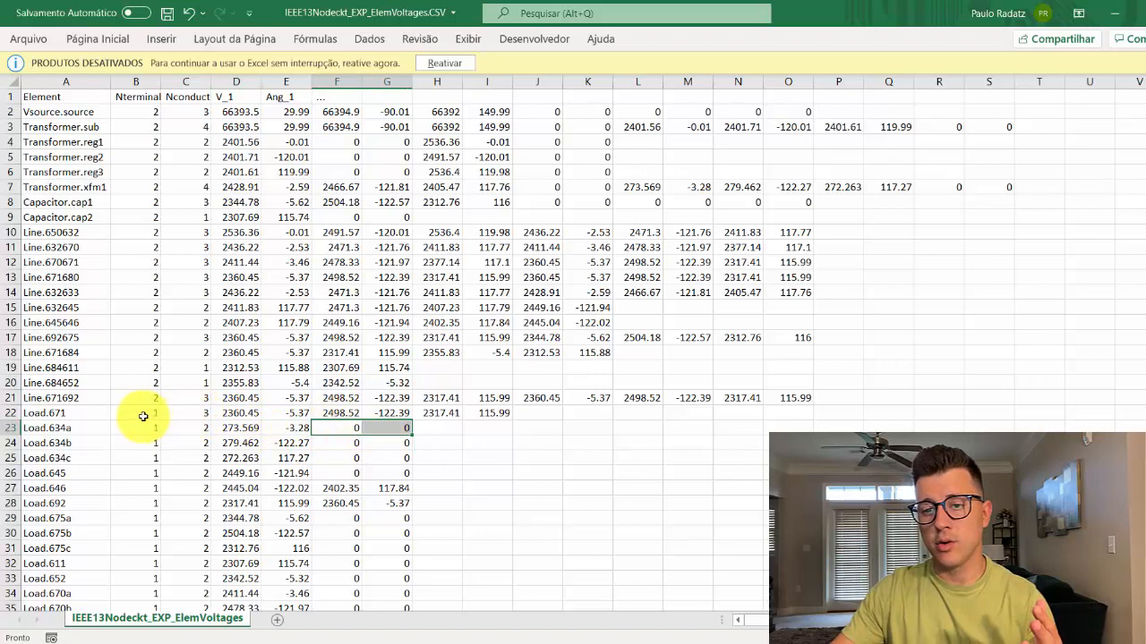
click(136, 413)
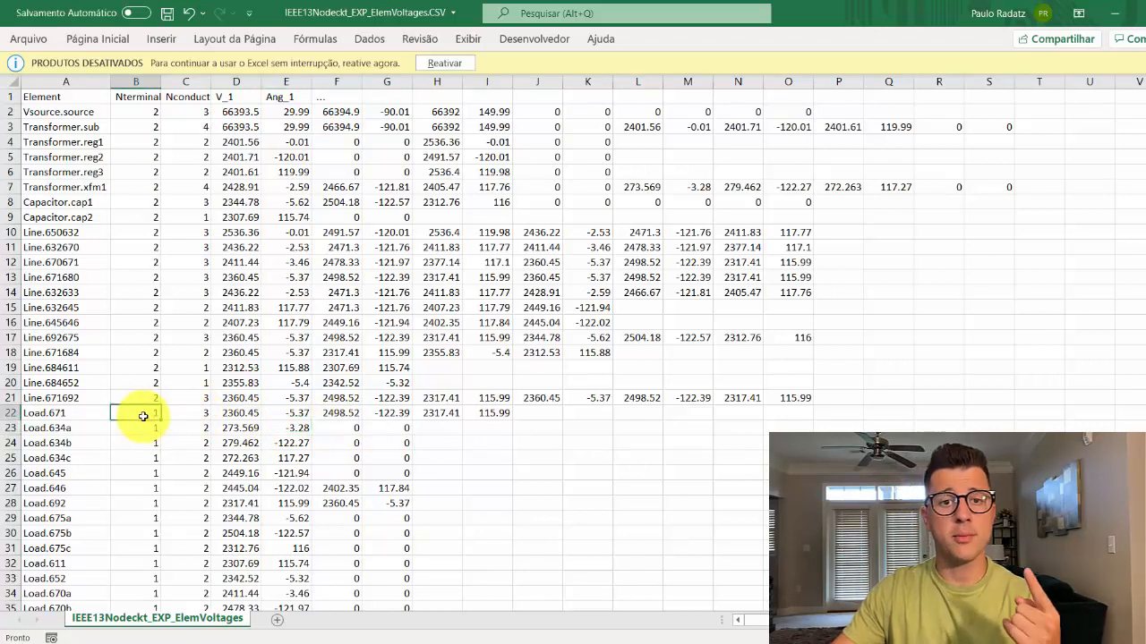